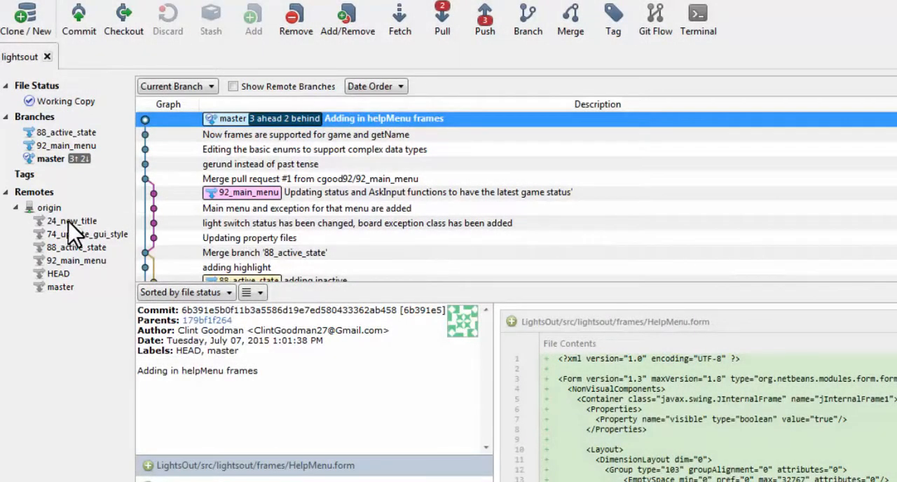
Check out origin/24_new_title as a local 24_new_title branch tracking the remote.
{"action": "left_click", "coordinate": [71, 221]}
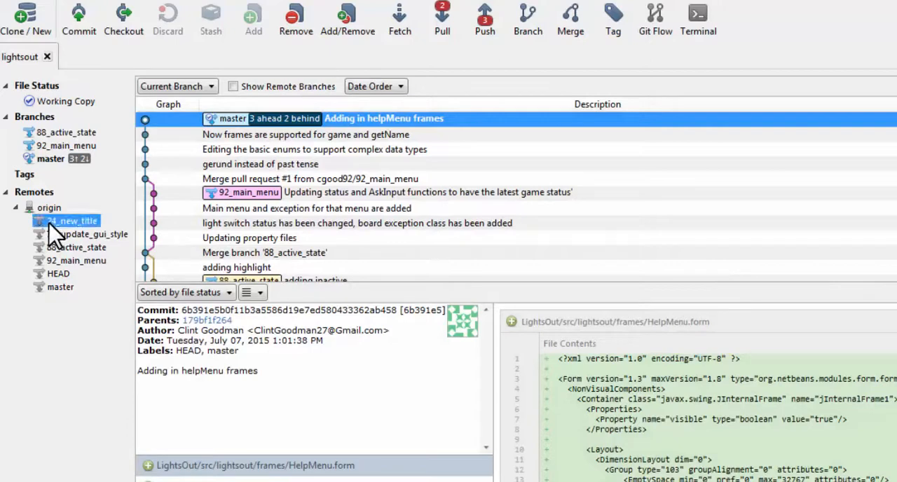
{"action": "double_click", "coordinate": [72, 221]}
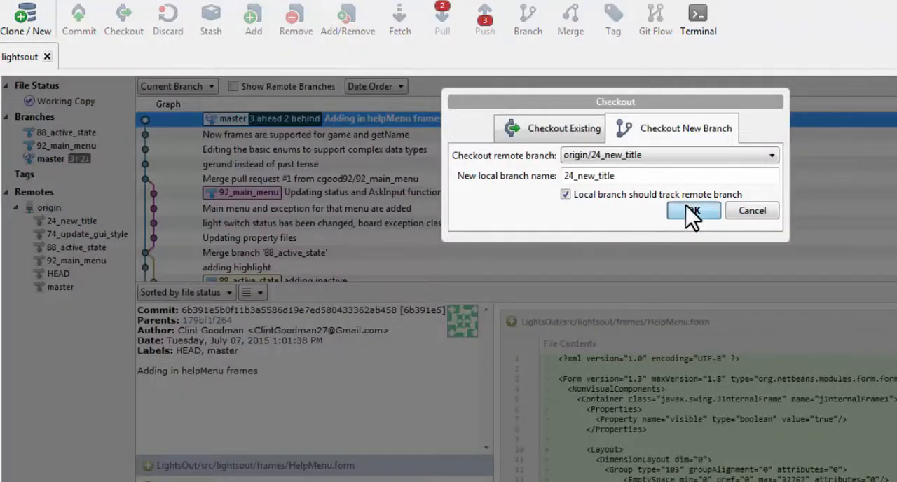
{"action": "left_click", "coordinate": [693, 211]}
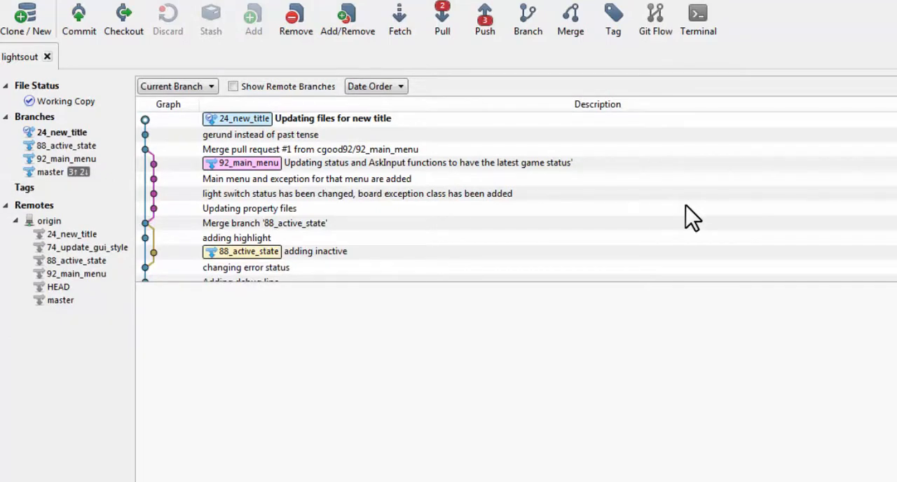
{"action": "mouse_move", "coordinate": [91, 252]}
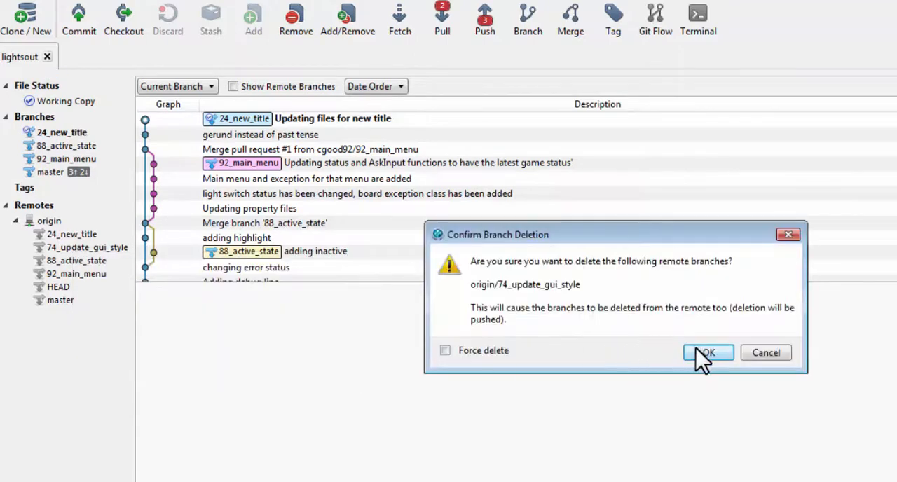
Confirm deletion of the remote branch origin/74_update_gui_style.
{"action": "left_click", "coordinate": [709, 352]}
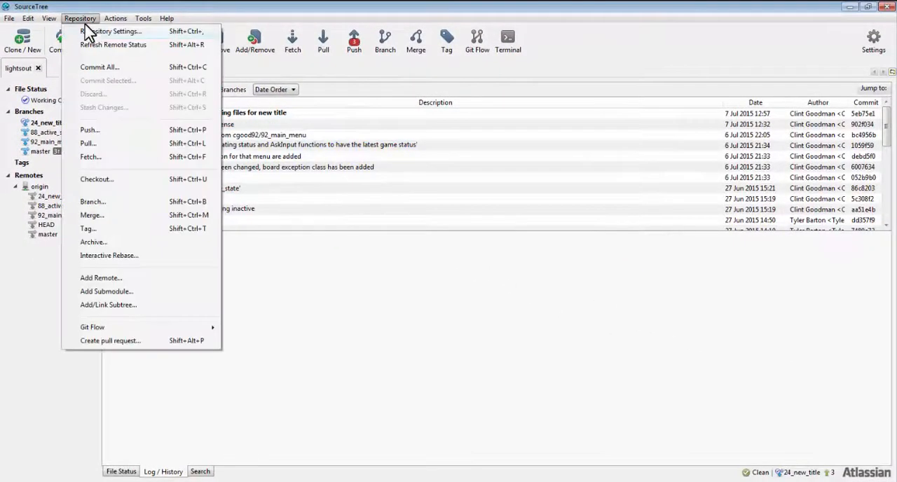
Open Repository Settings and edit the origin remote's GitHub address.
{"action": "left_click", "coordinate": [116, 30]}
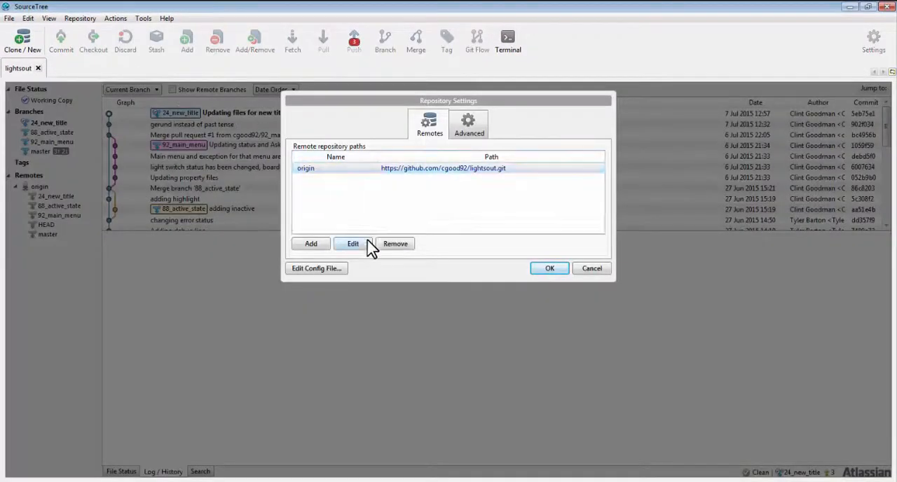
{"action": "left_click", "coordinate": [353, 243]}
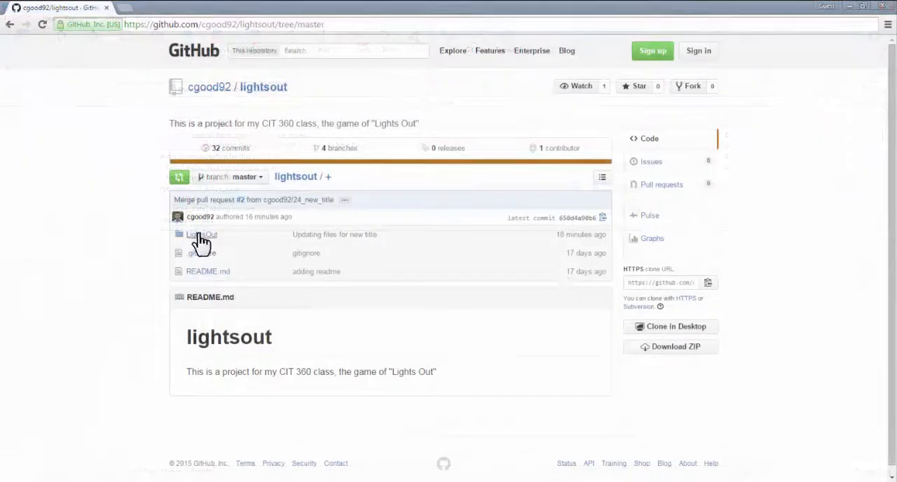
Browse the LightsOut folder and switch the GitHub view to branch 88_active_state.
{"action": "left_click", "coordinate": [201, 235]}
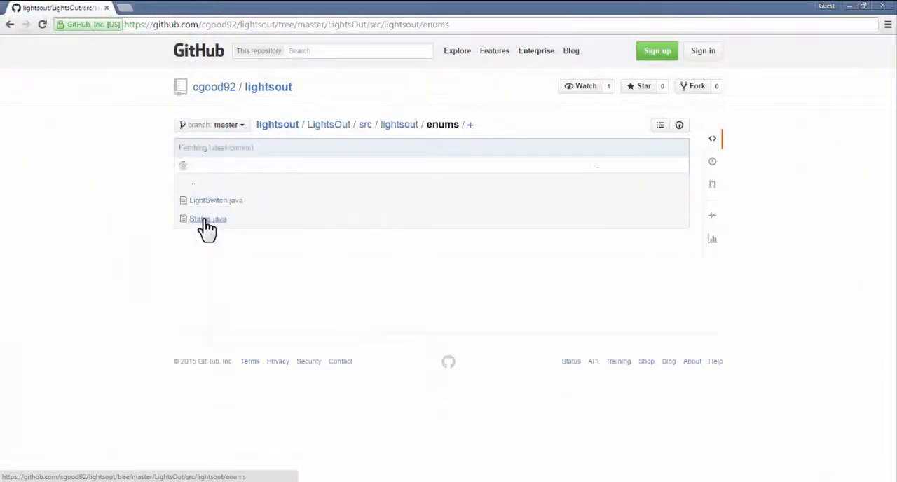
{"action": "left_click", "coordinate": [211, 124]}
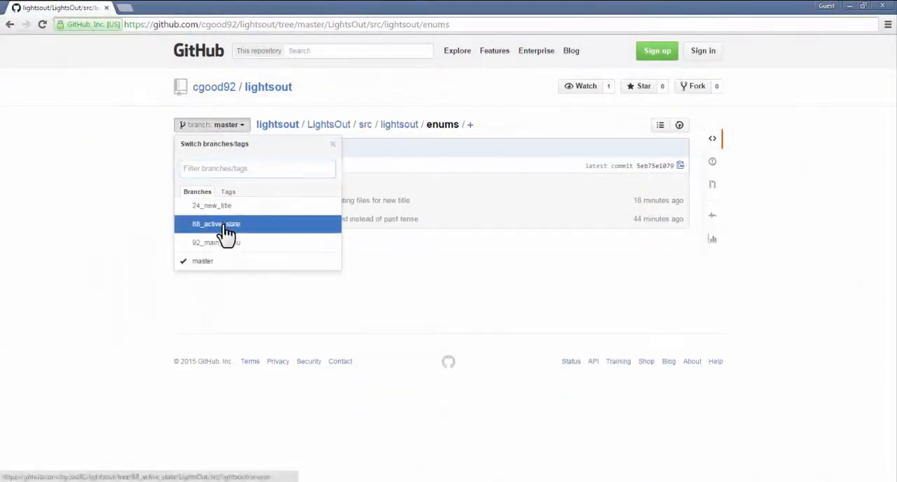
{"action": "left_click", "coordinate": [215, 223]}
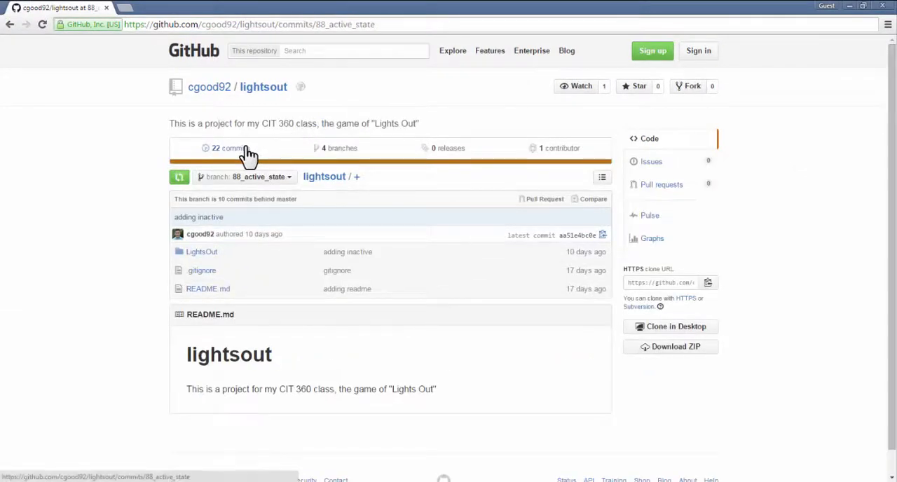
Open the 'adding enum classes' commit from the branch history and scroll its diff.
{"action": "left_click", "coordinate": [226, 148]}
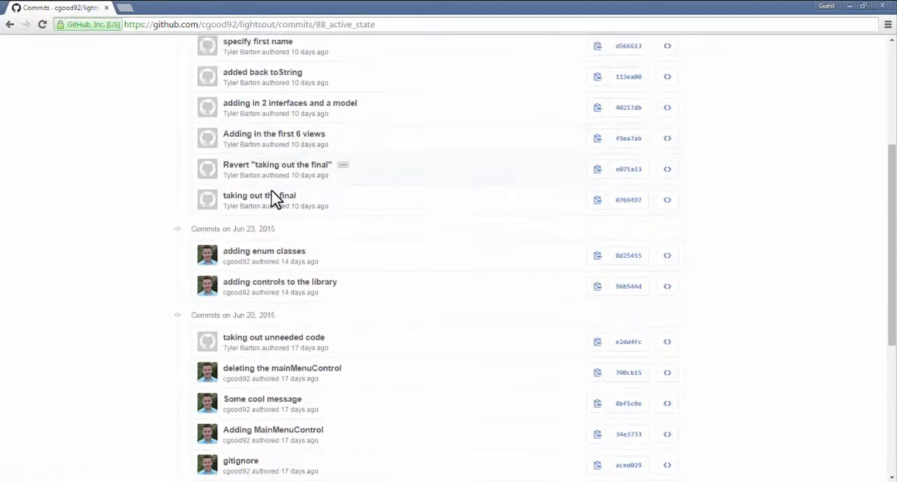
{"action": "left_click", "coordinate": [263, 251]}
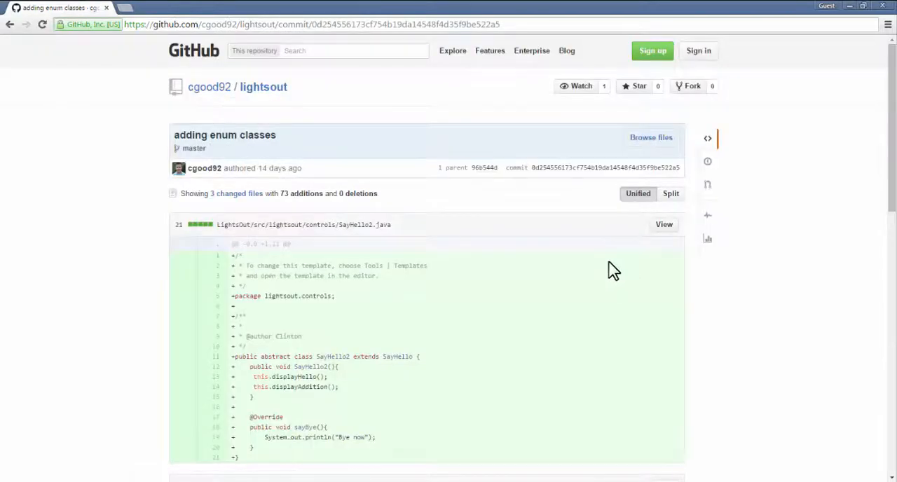
{"action": "scroll", "scroll_direction": "down", "scroll_amount": 3}
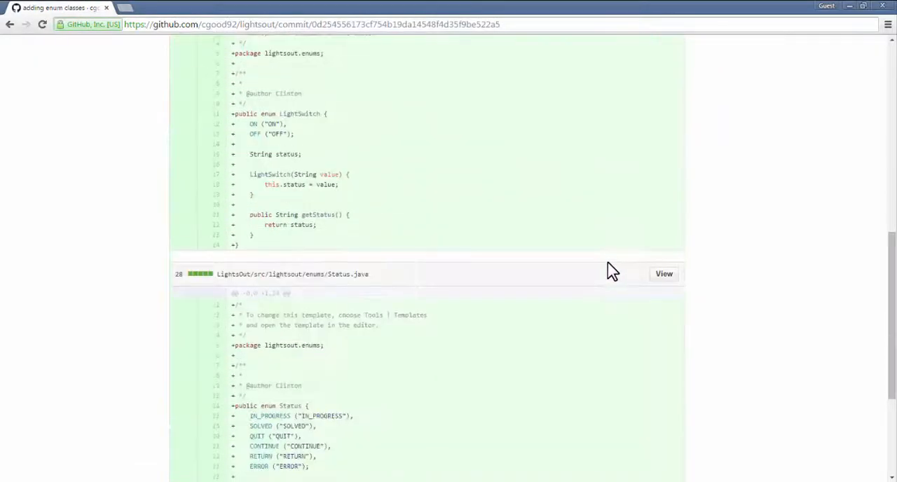